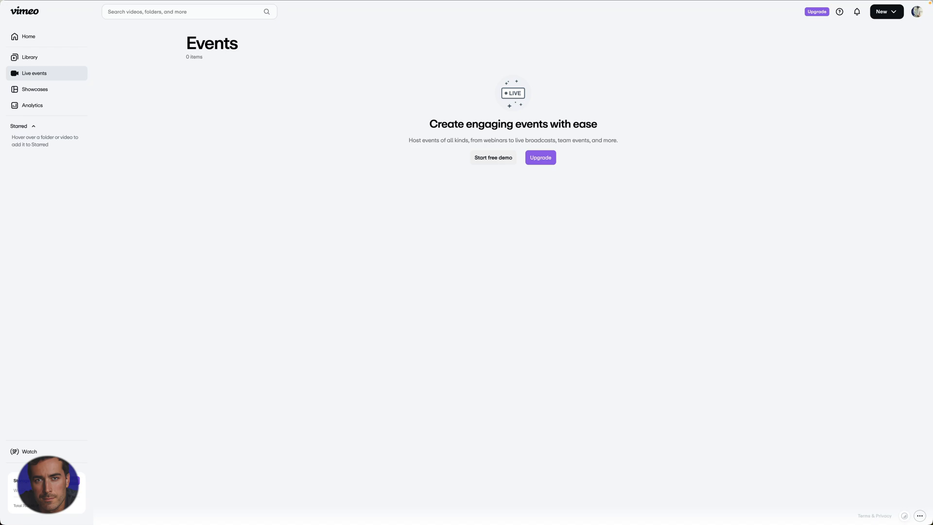
{"action": "mouse_move", "coordinate": [561, 337]}
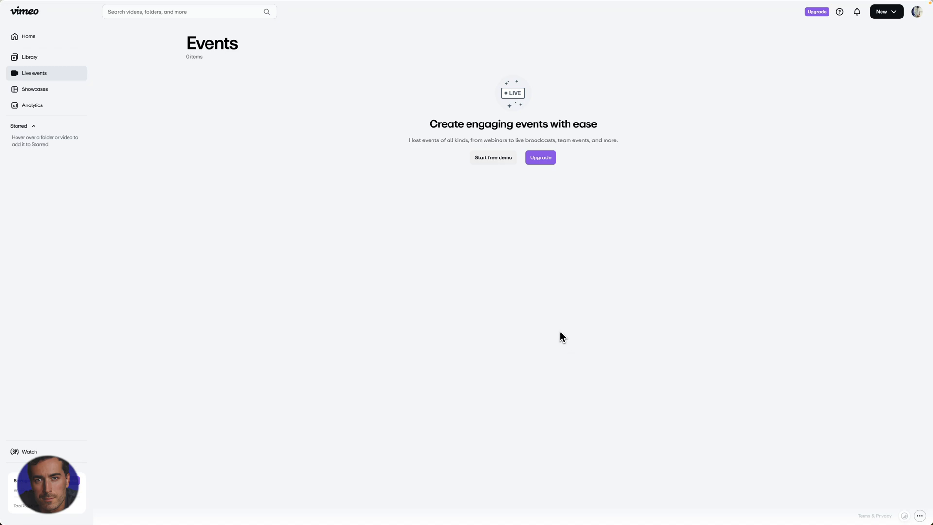
{"action": "mouse_move", "coordinate": [536, 249]}
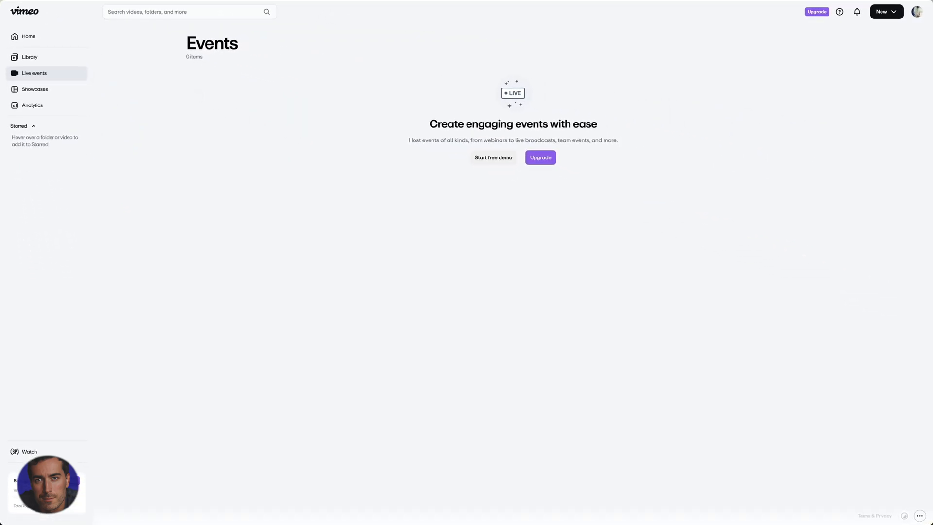
{"action": "mouse_move", "coordinate": [198, 95]}
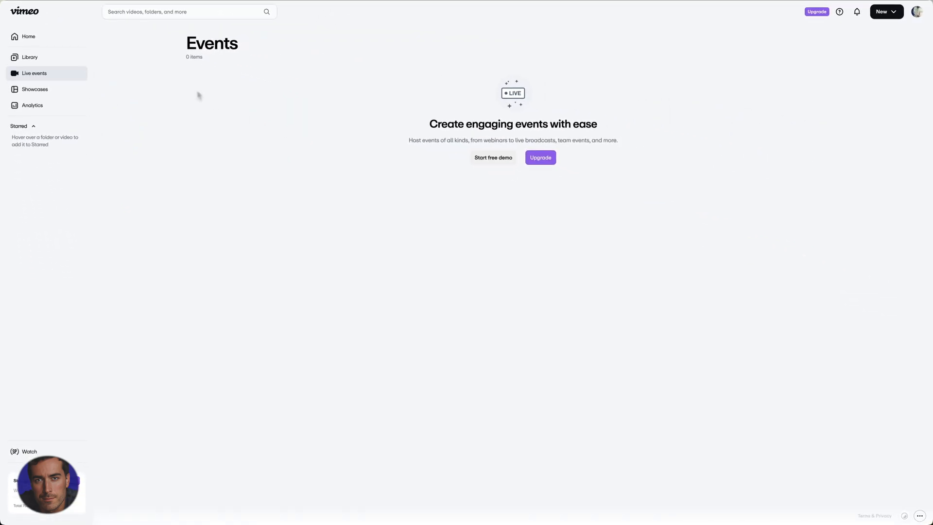
{"action": "mouse_move", "coordinate": [299, 70]}
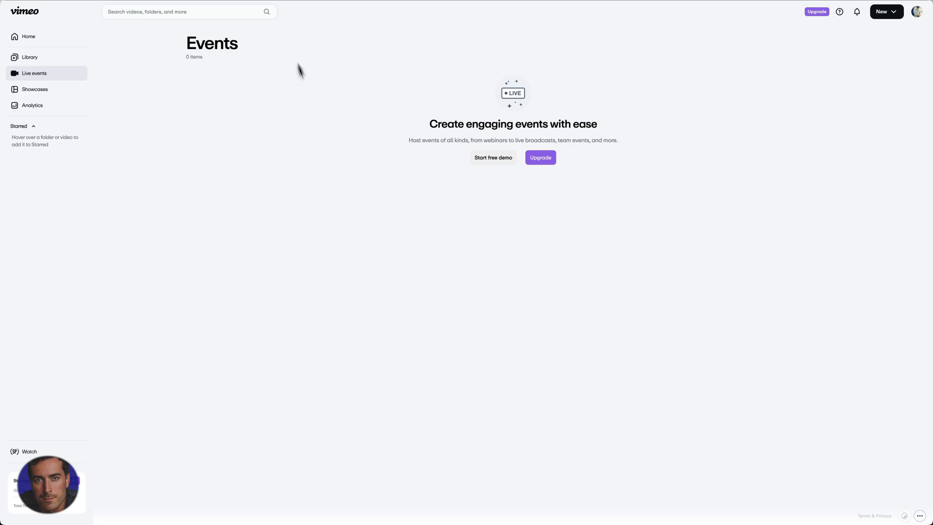
Step: View the 100 Years/100 Shots page and scroll through its Tribeca 2016 description and comments
{"action": "left_click", "coordinate": [292, 30]}
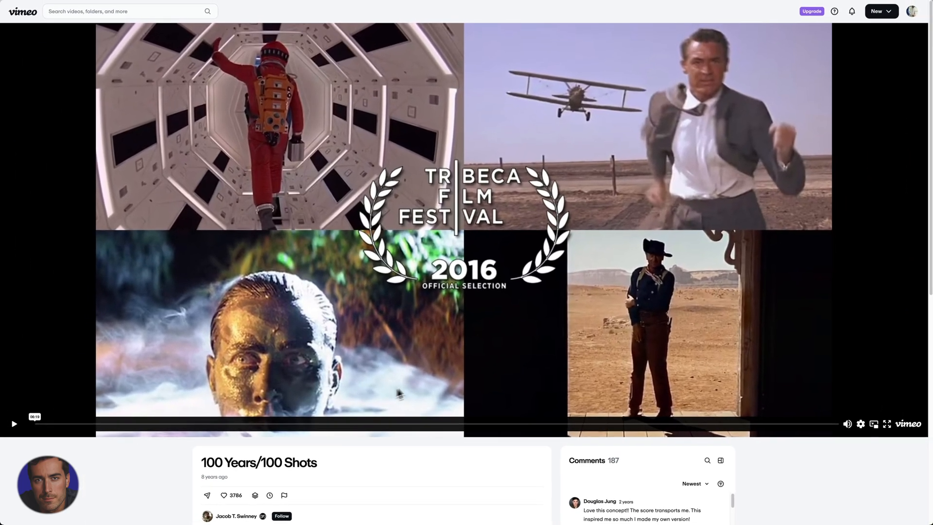
{"action": "scroll", "scroll_direction": "down", "scroll_amount": 3}
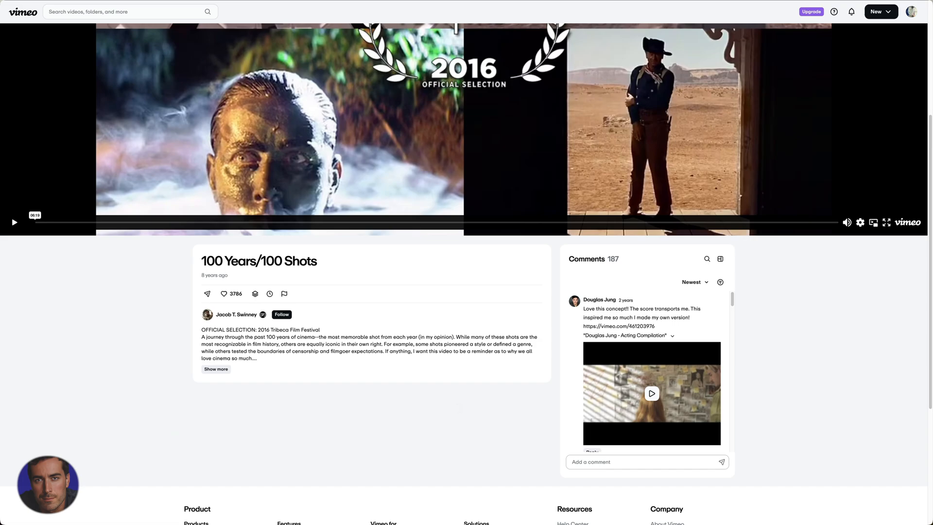
{"action": "mouse_move", "coordinate": [426, 358]}
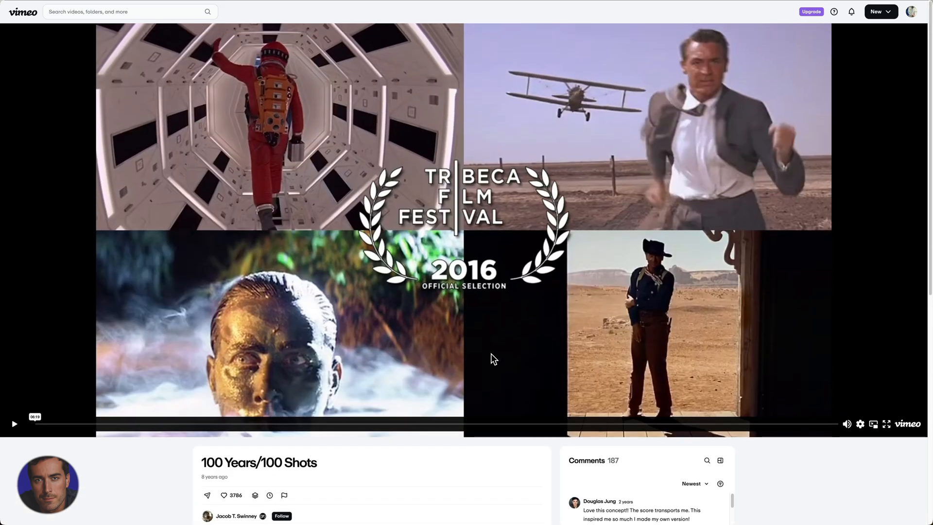
{"action": "scroll", "scroll_direction": "down", "scroll_amount": 3}
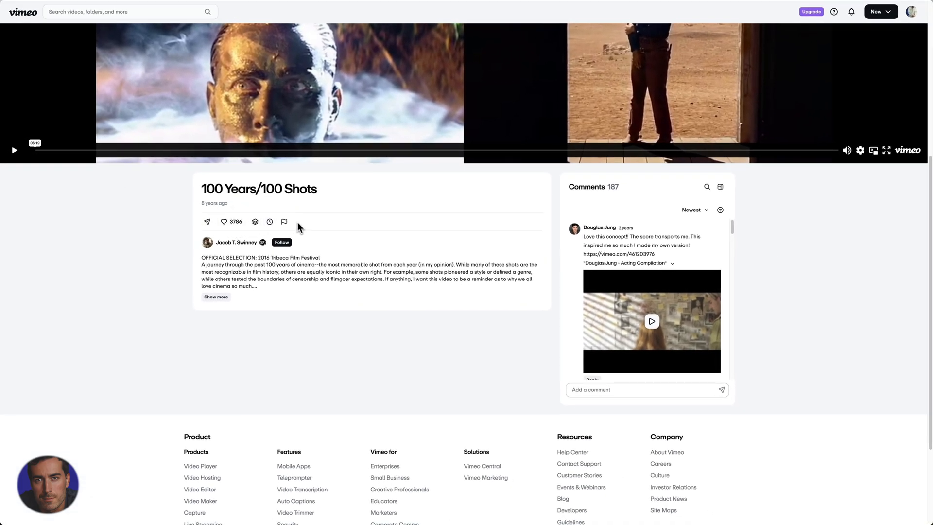
{"action": "mouse_move", "coordinate": [206, 221]}
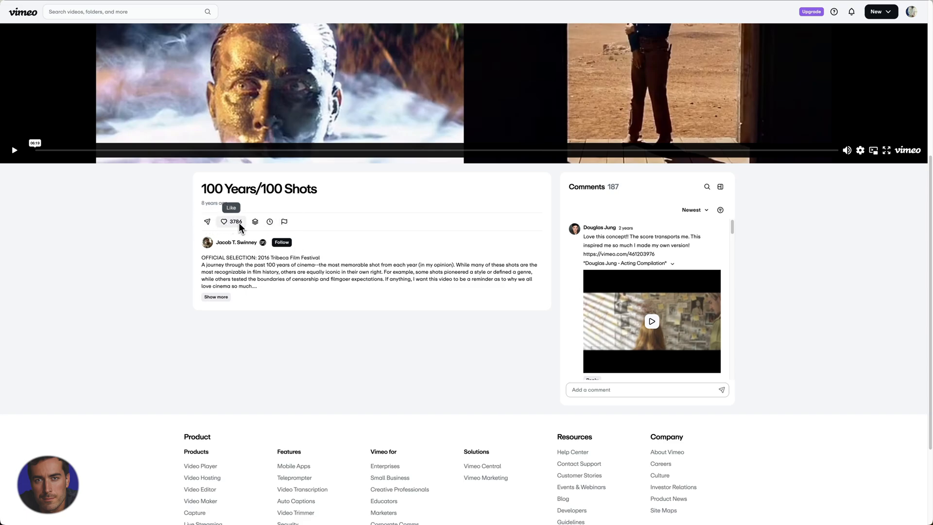
{"action": "mouse_move", "coordinate": [254, 227]}
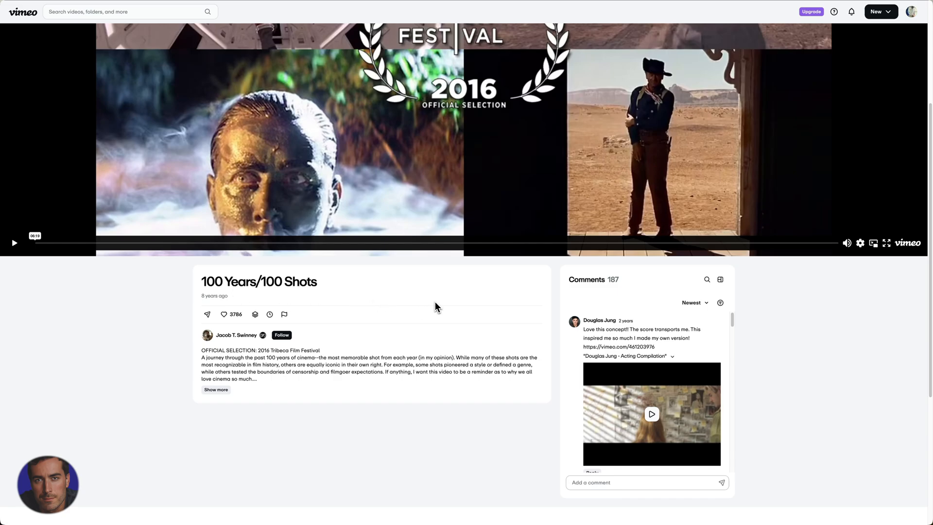
{"action": "mouse_move", "coordinate": [436, 296]}
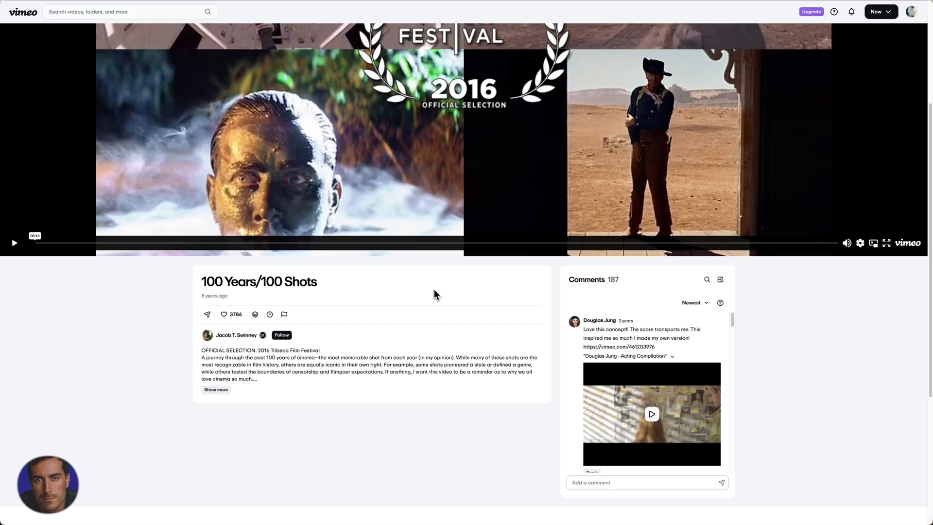
{"action": "mouse_move", "coordinate": [430, 309]}
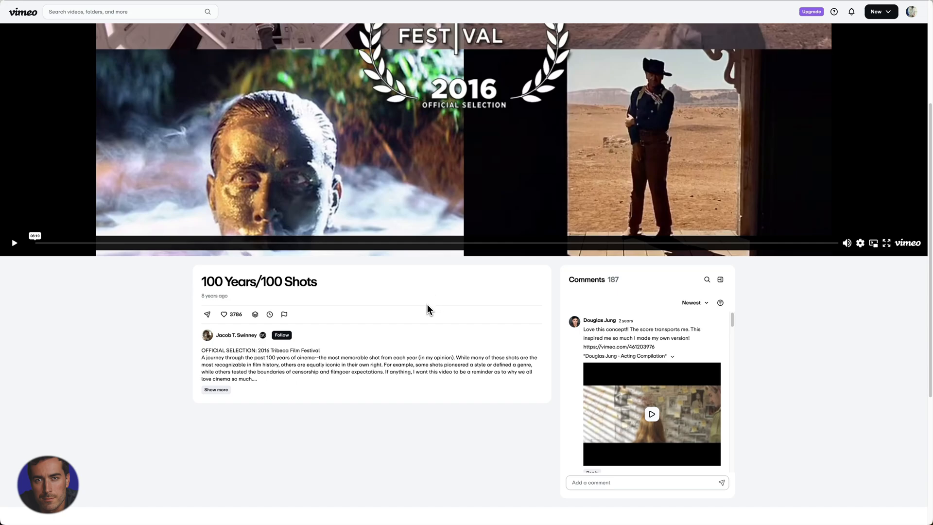
{"action": "mouse_move", "coordinate": [373, 299]}
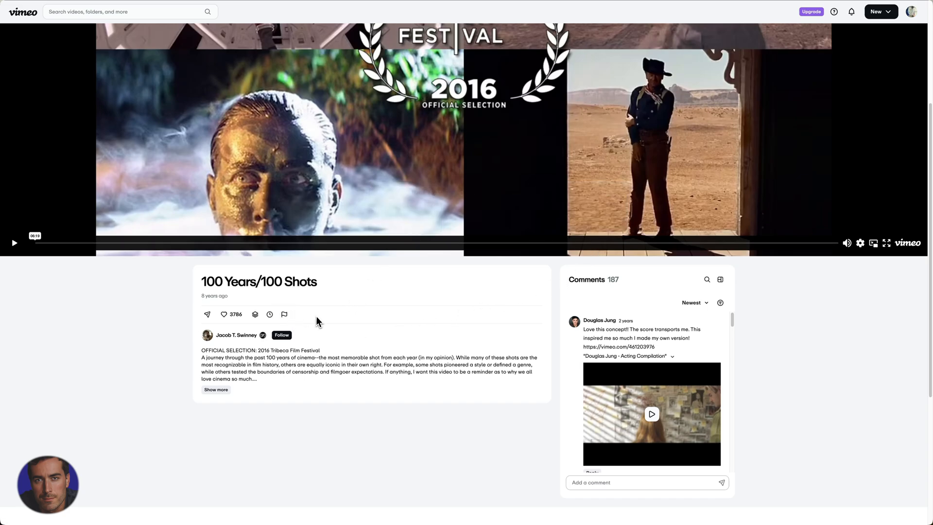
{"action": "mouse_move", "coordinate": [297, 314]}
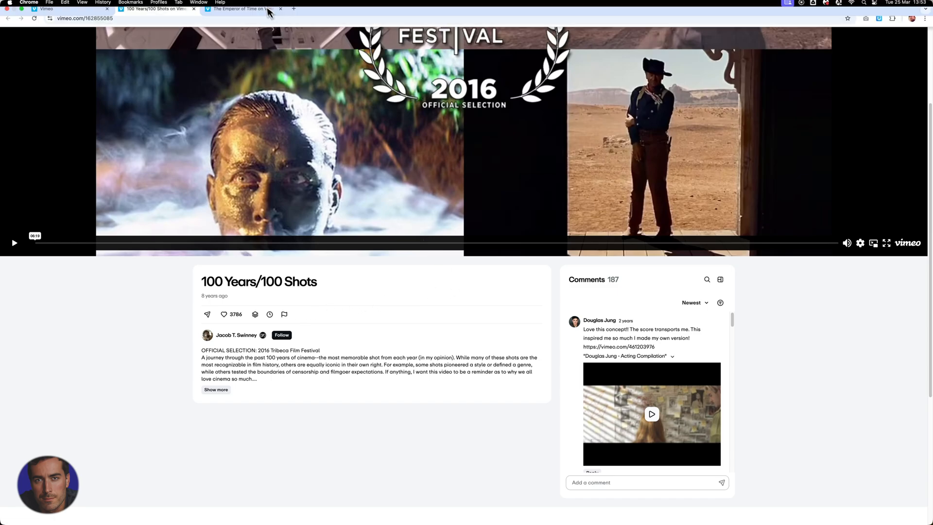
Step: Switch to The Emperor of Time page and scroll to Drew Christie's description and credits
{"action": "left_click", "coordinate": [238, 8]}
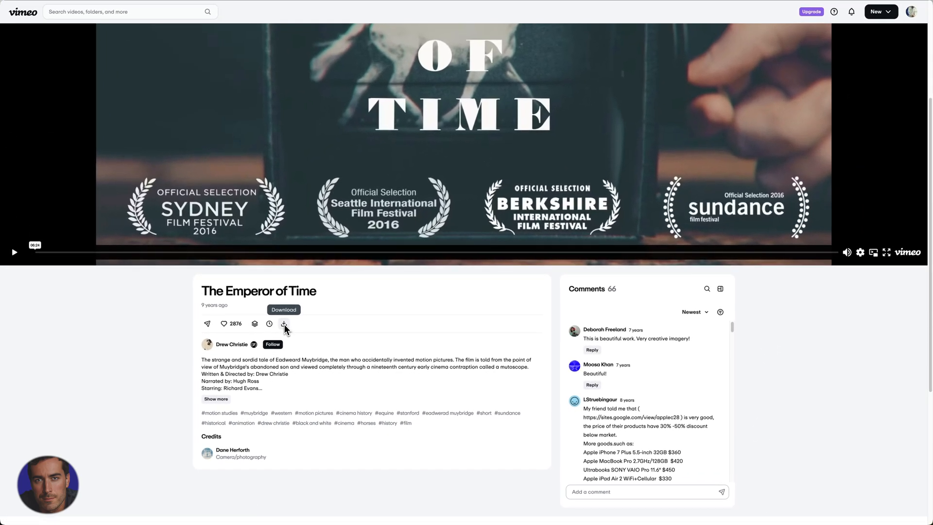
{"action": "mouse_move", "coordinate": [292, 309]}
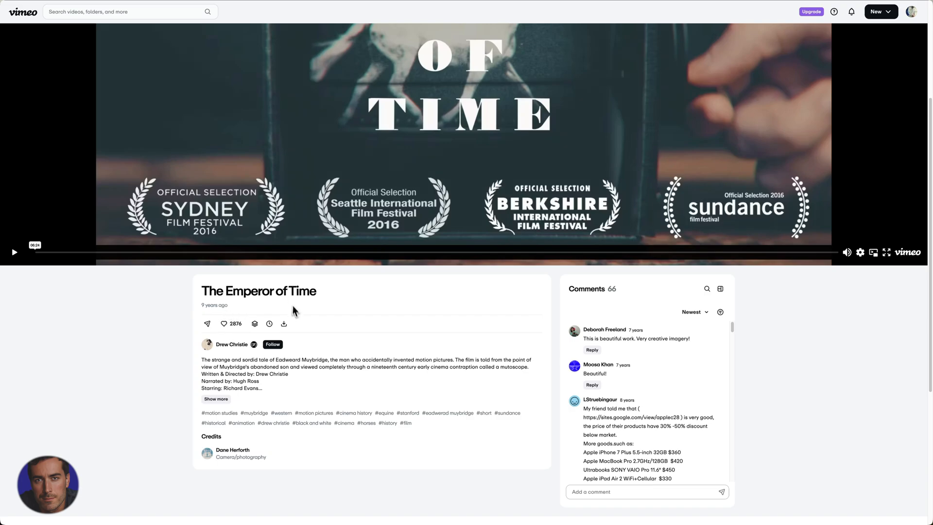
{"action": "mouse_move", "coordinate": [284, 323]}
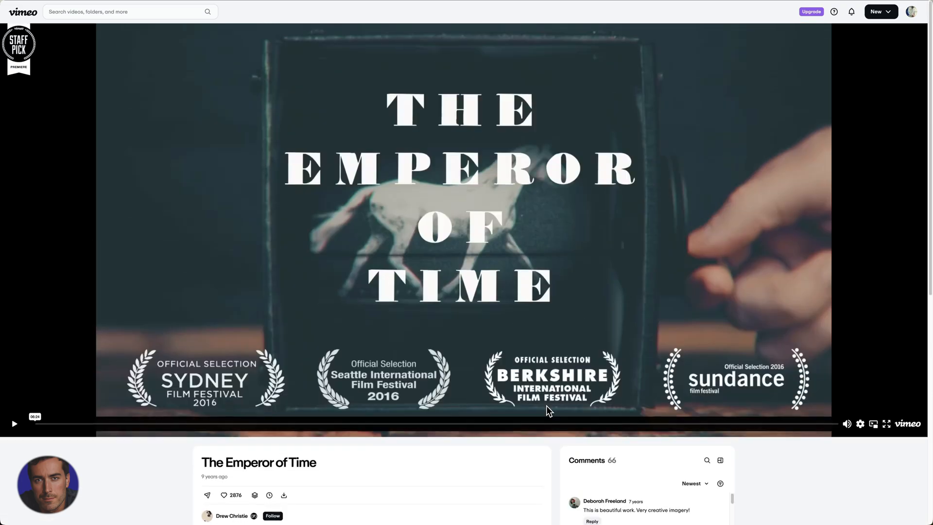
{"action": "scroll", "scroll_direction": "down", "scroll_amount": 3}
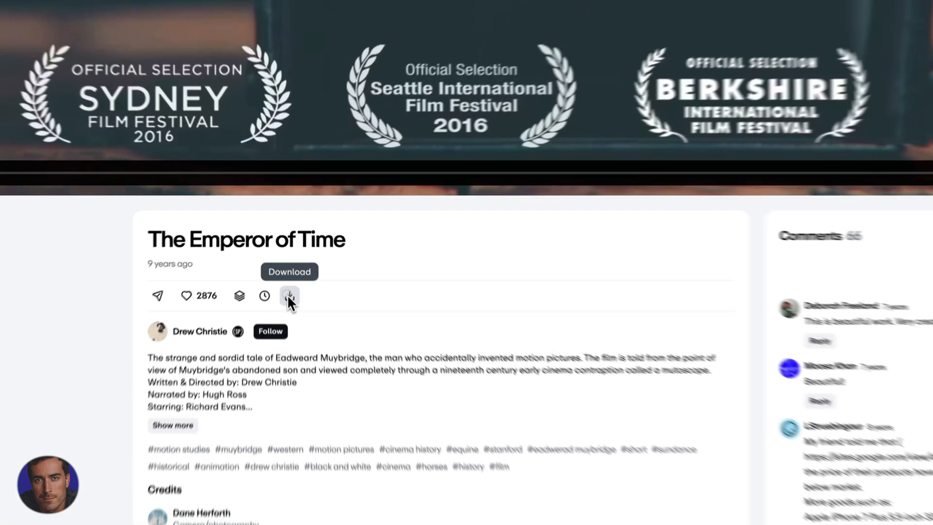
{"action": "left_click", "coordinate": [289, 296]}
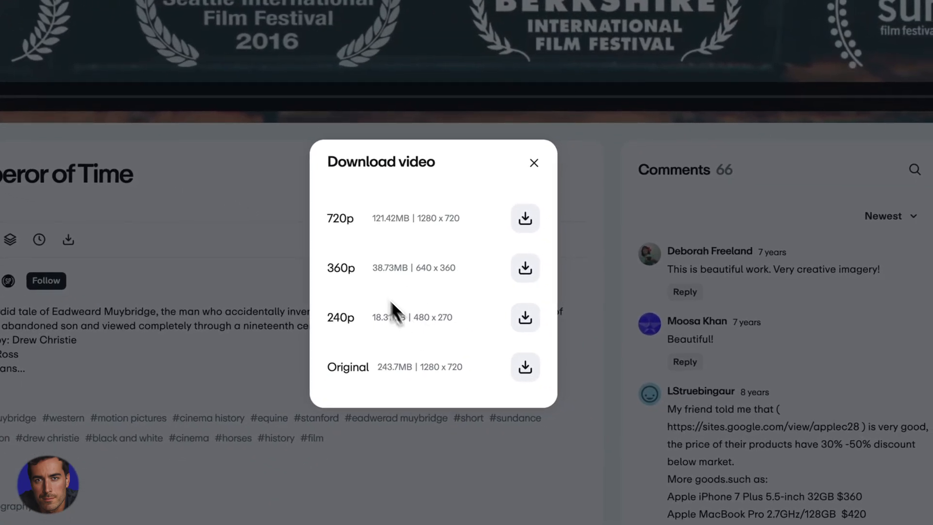
{"action": "mouse_move", "coordinate": [342, 235]}
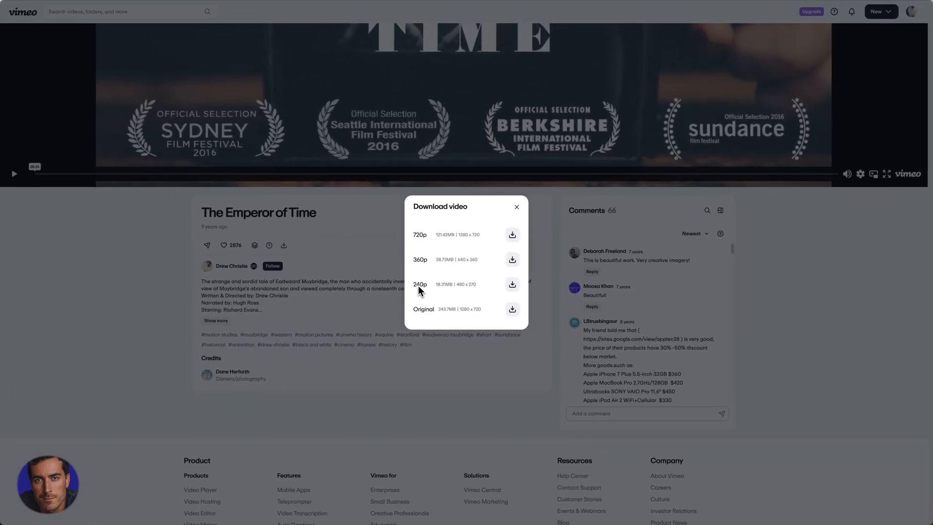
{"action": "mouse_move", "coordinate": [440, 269]}
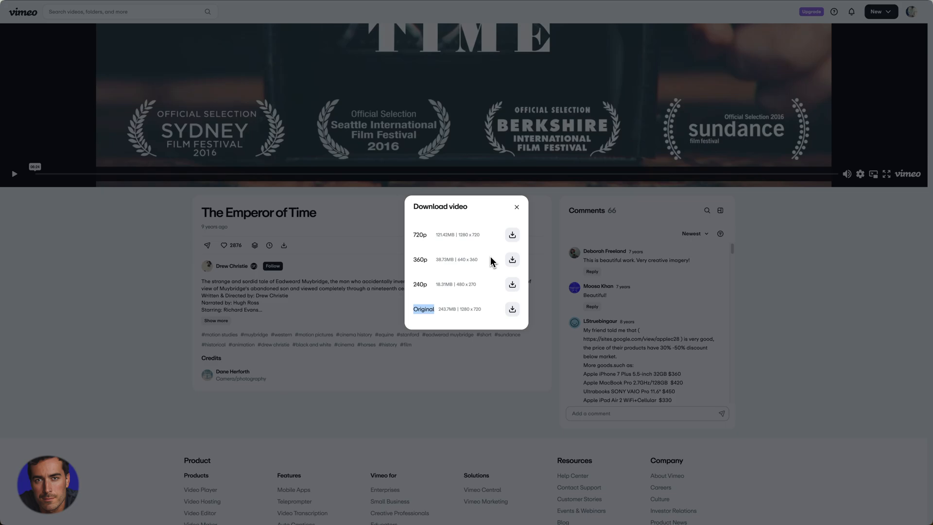
{"action": "mouse_move", "coordinate": [492, 263]}
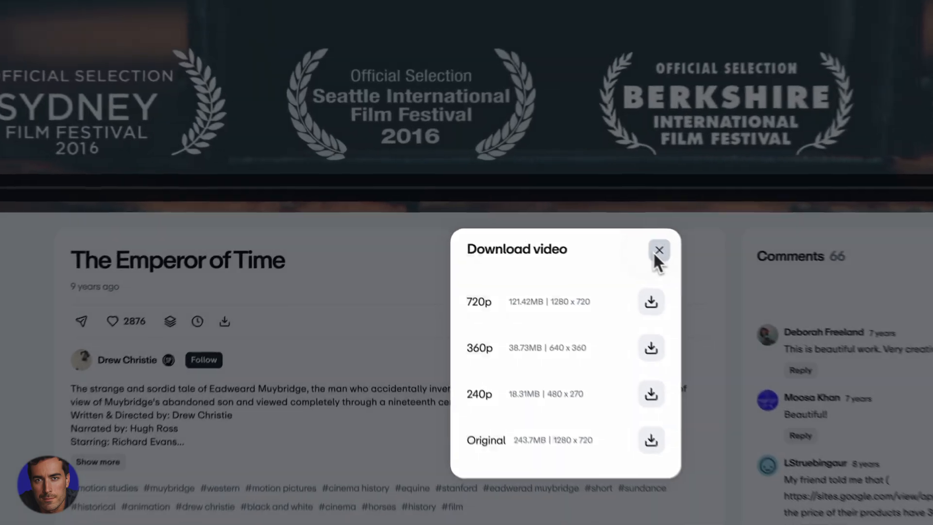
{"action": "left_click", "coordinate": [659, 250]}
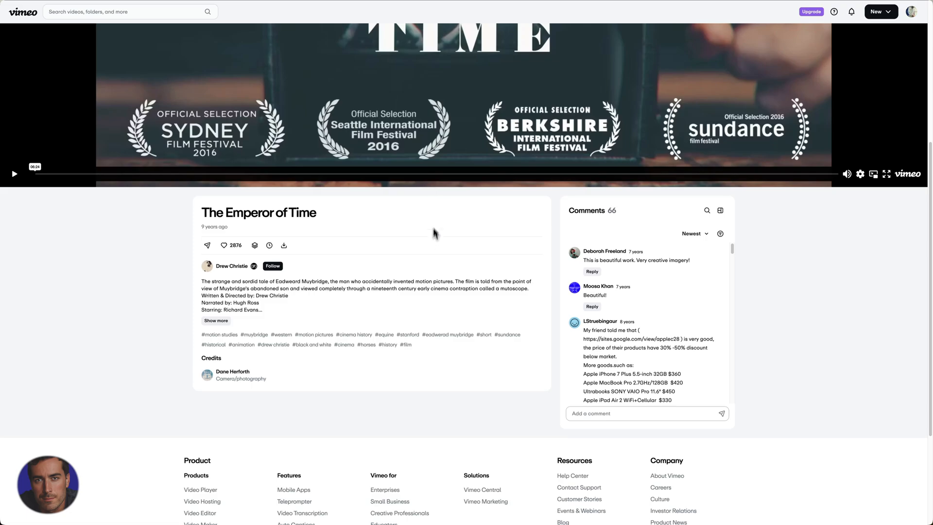
{"action": "mouse_move", "coordinate": [430, 269]}
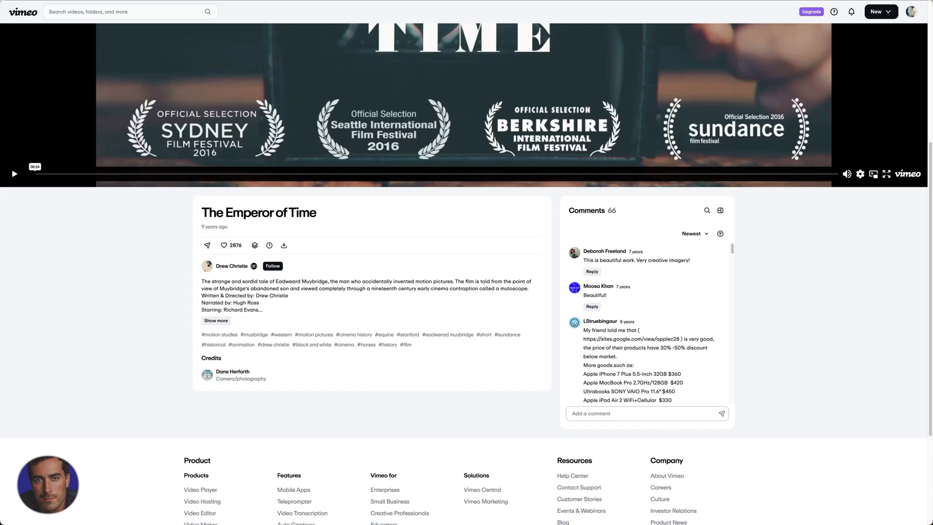
{"action": "mouse_move", "coordinate": [431, 272]}
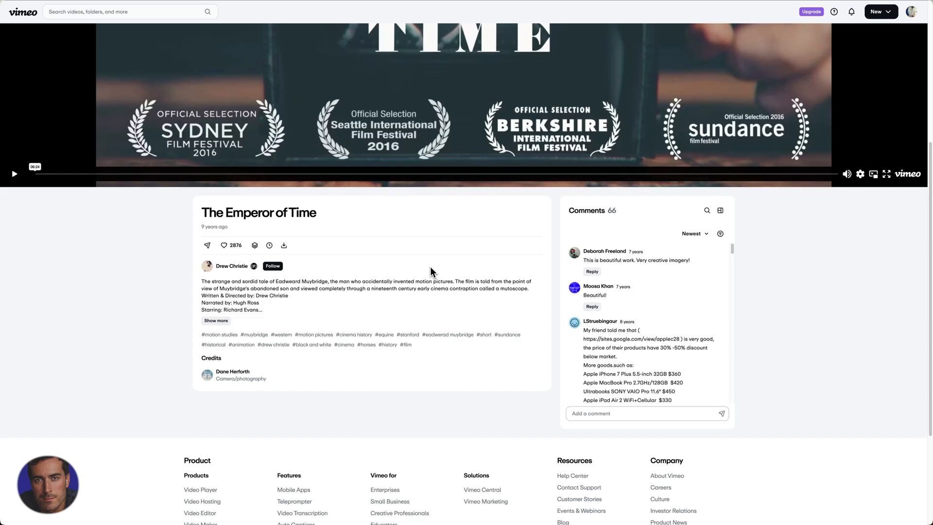